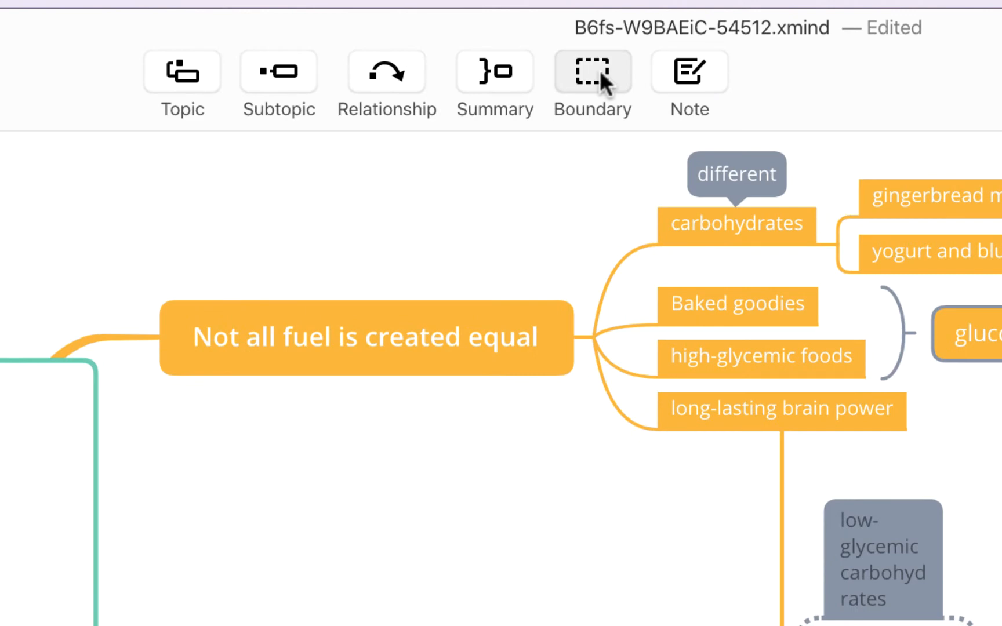
mouse_move(605, 82)
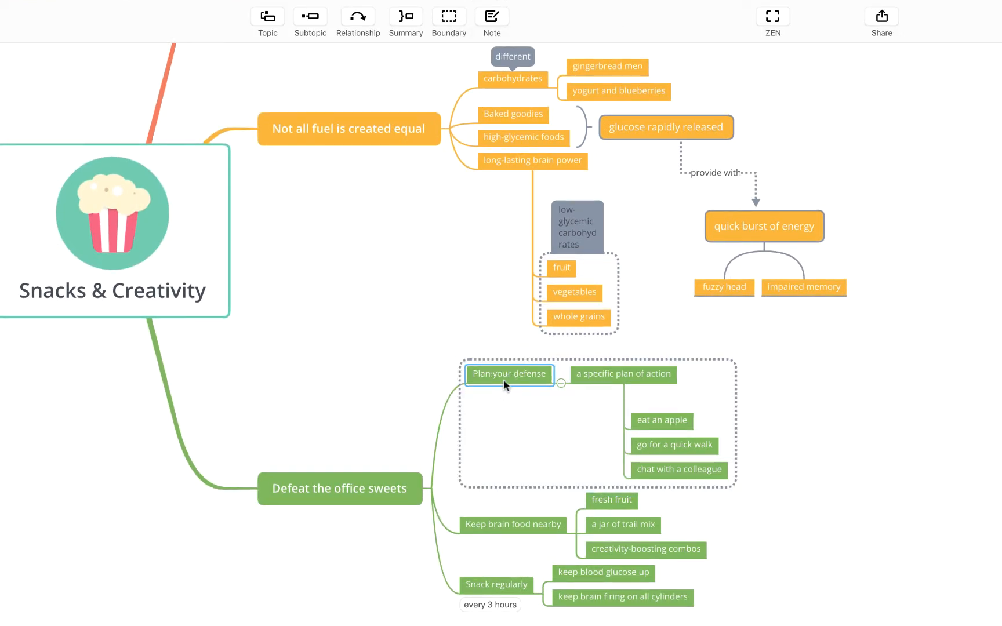
Step: Select the Plan your defense topic to wrap its action items in a boundary
left_click(679, 470)
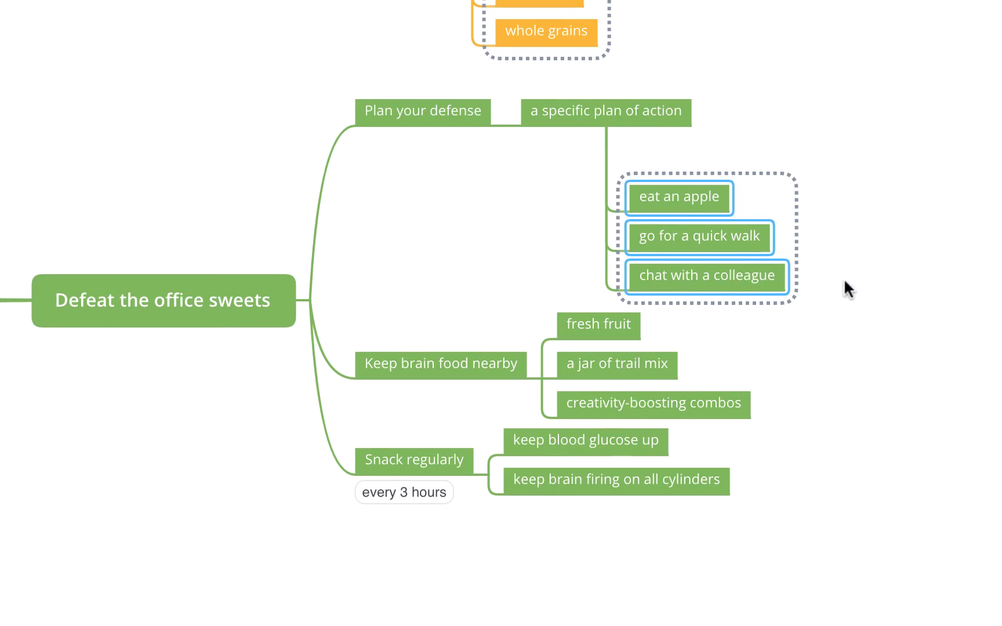
mouse_move(892, 241)
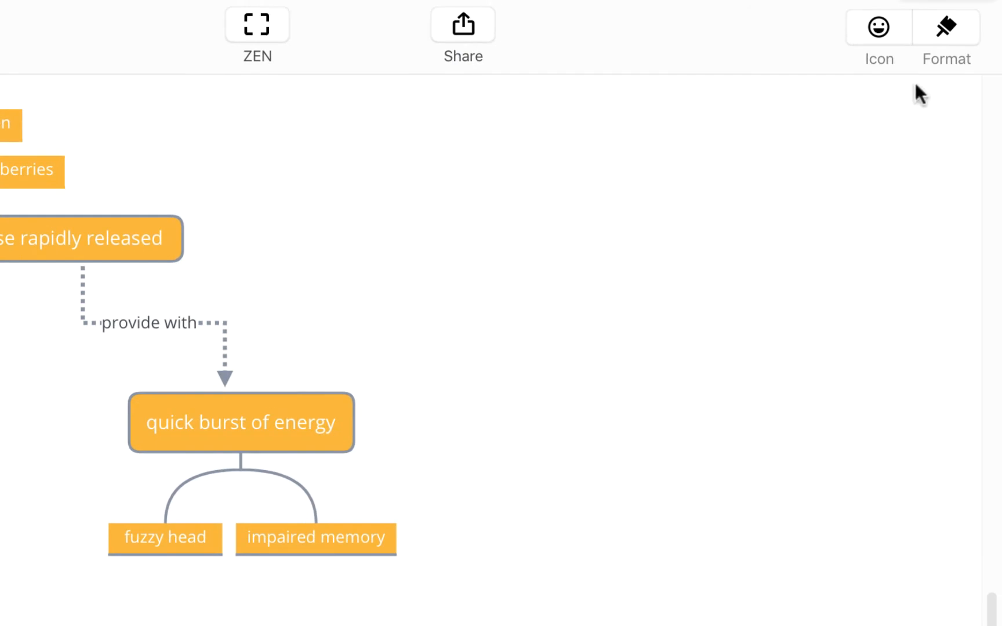
Step: Change the boundary border from grey dotted to a dashed magenta-red line
left_click(945, 26)
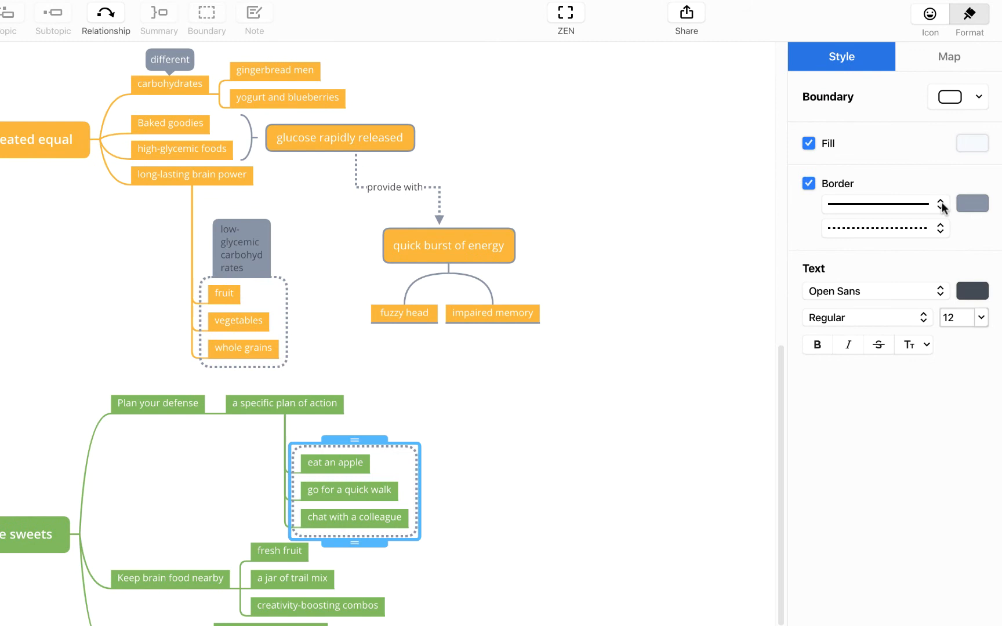
left_click(972, 203)
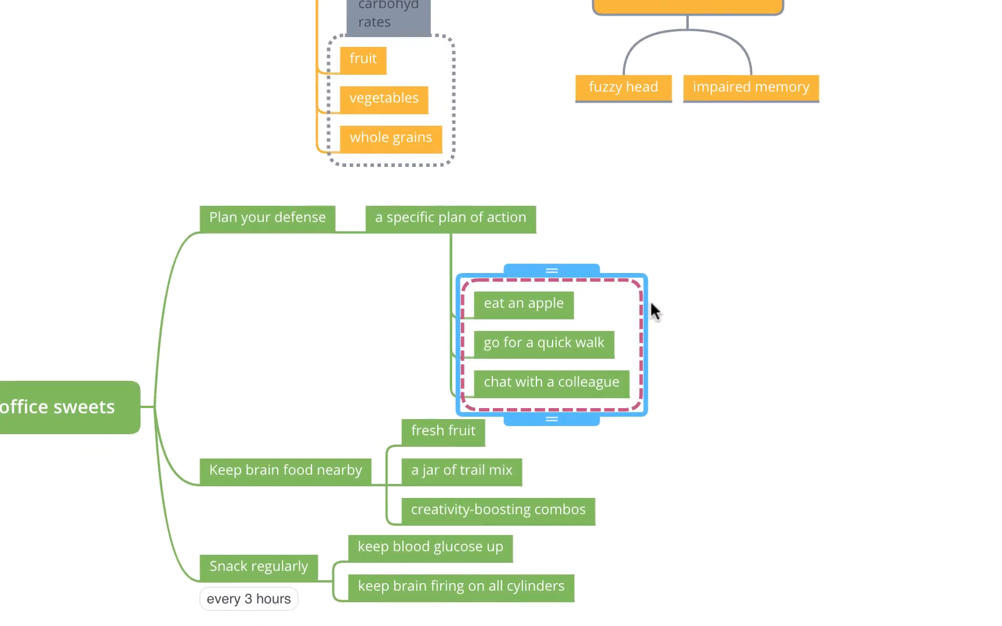
Step: Enter 'This is a boundary' as the boundary's title label
type("This is a boundary")
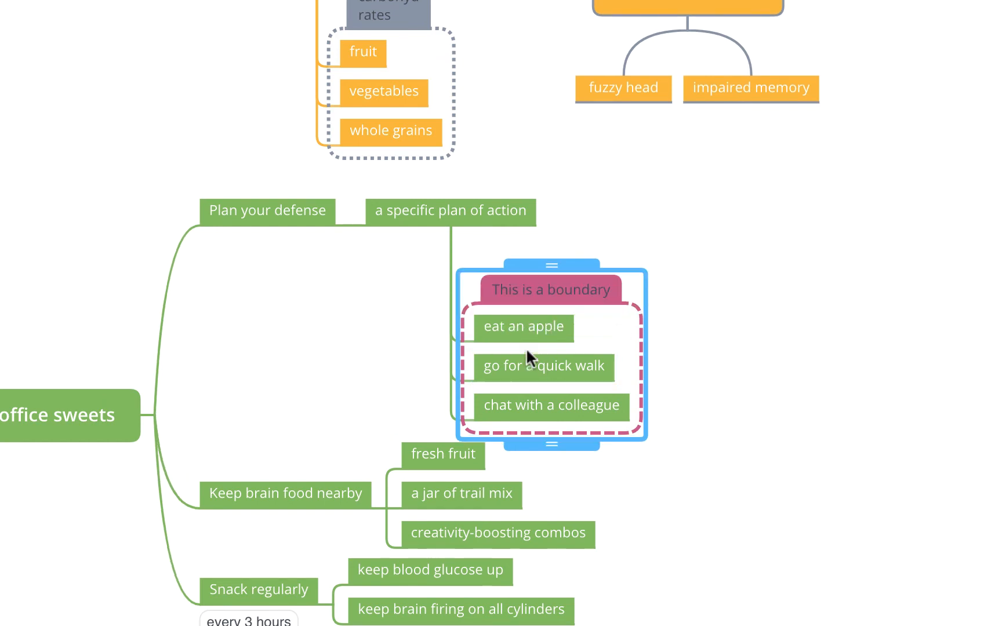
mouse_move(668, 358)
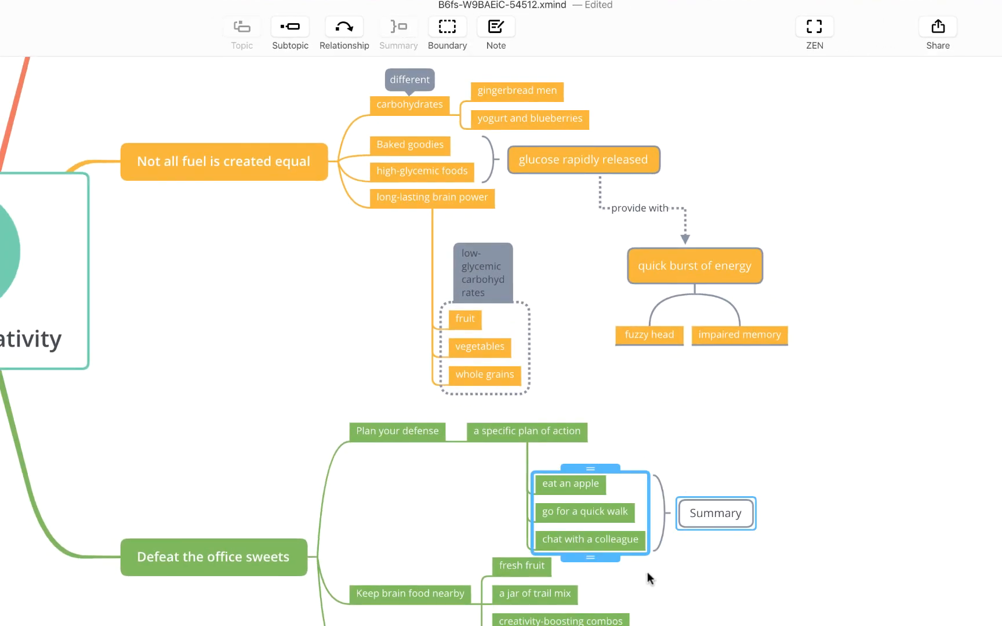
mouse_move(595, 560)
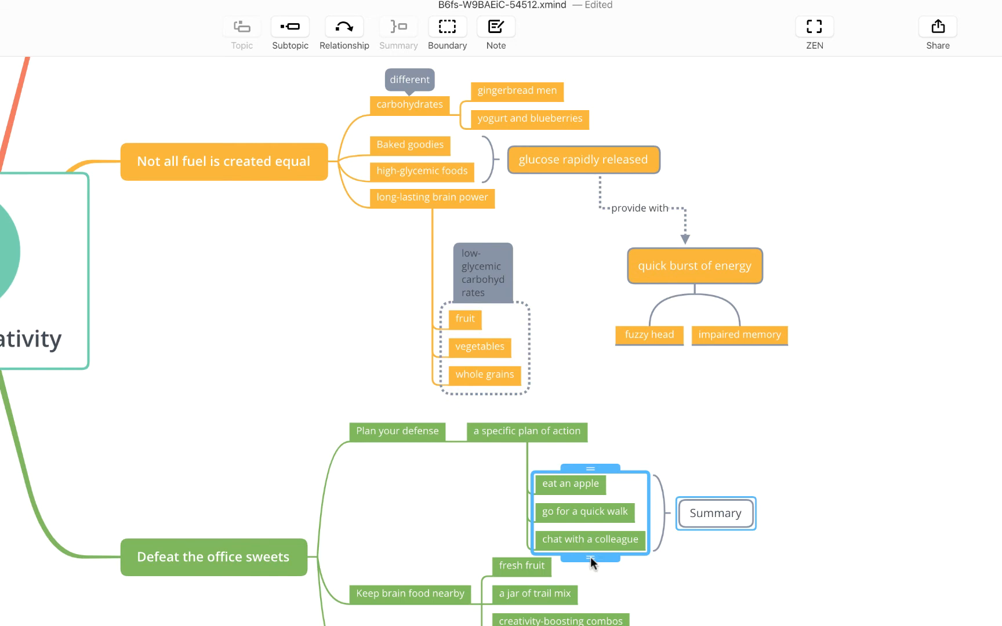
Step: Scroll the map while adding a Summary bracket beside the three action items
scroll("down", 3)
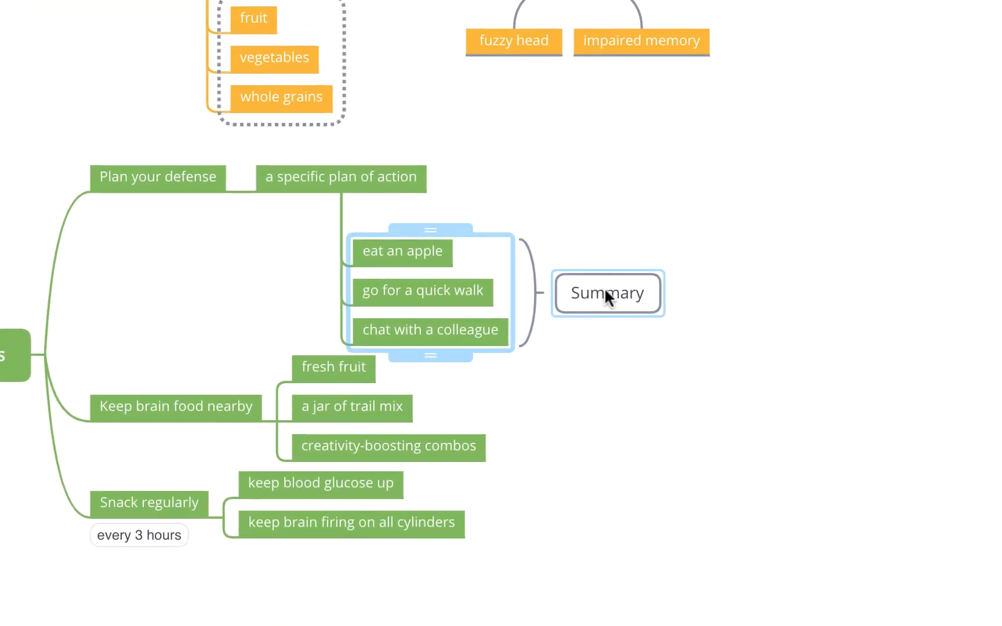
Step: Change the Summary topic's text to 'This is a summary'
double_click(608, 293)
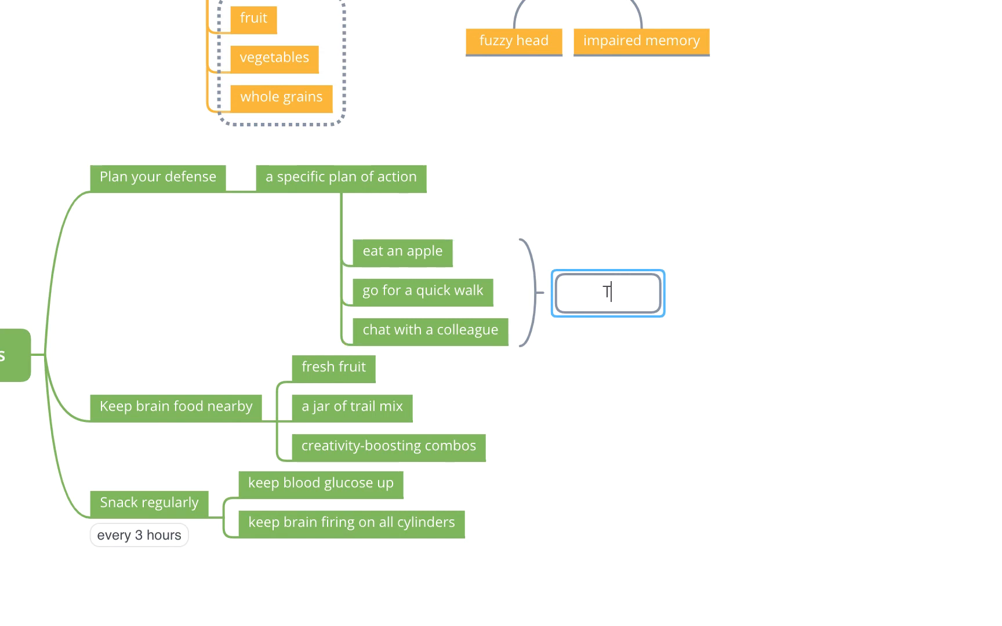
type("This is a summary")
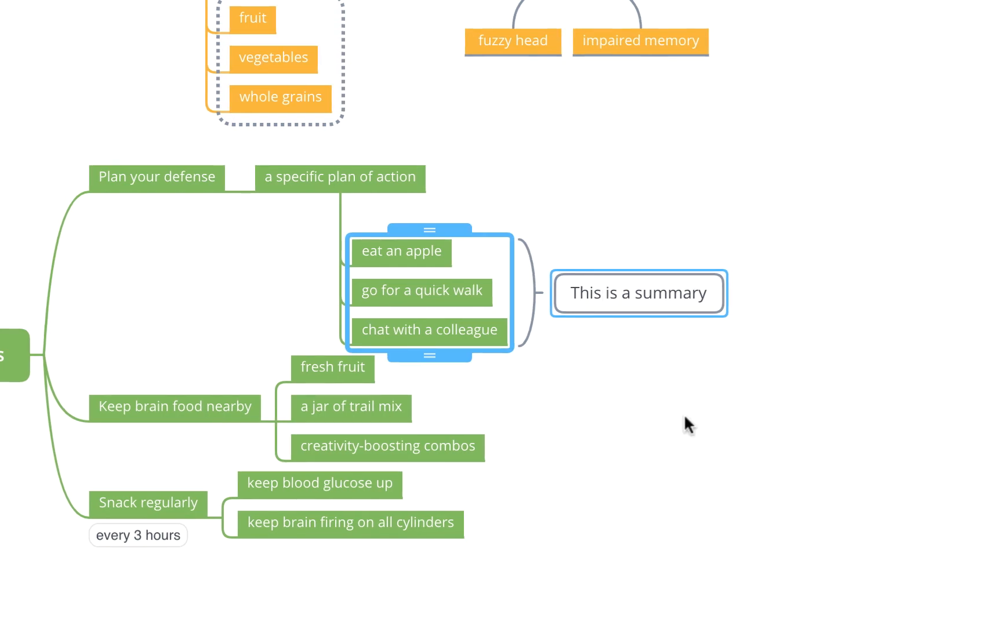
mouse_move(607, 328)
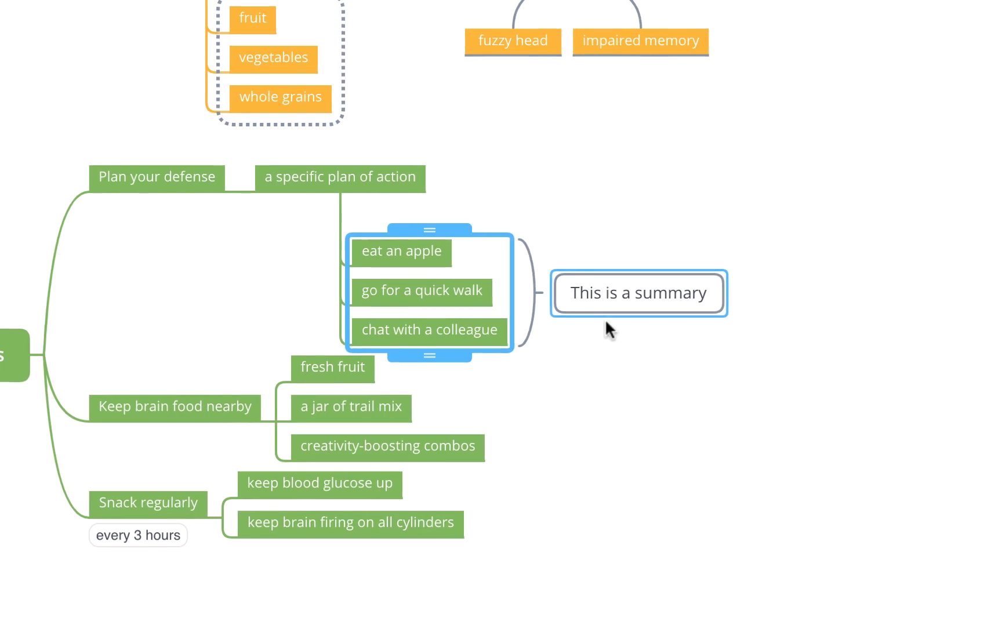
mouse_move(591, 311)
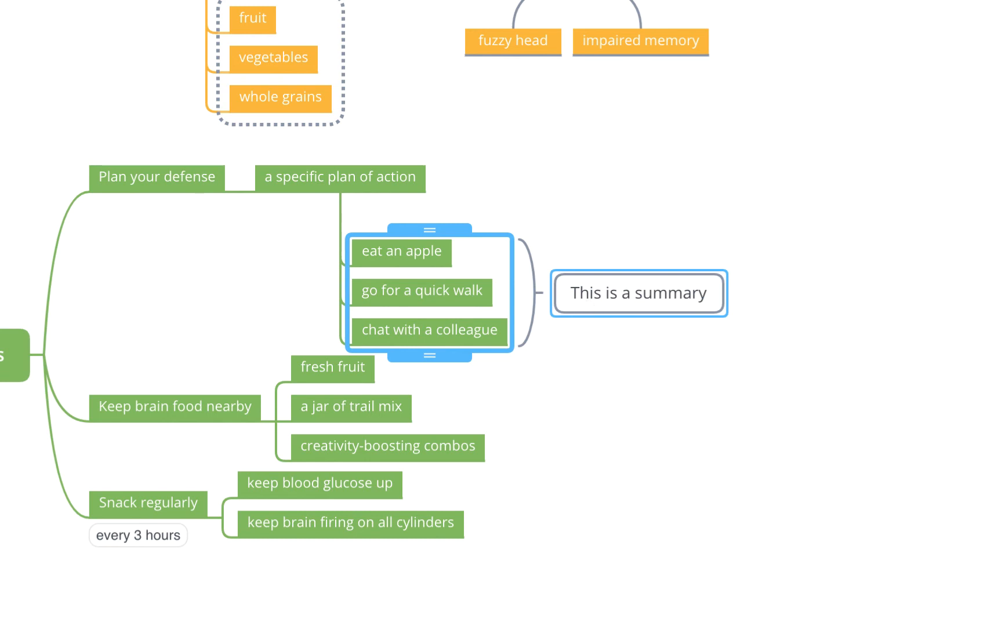
Step: Select the summary topic so it and the boundary can be deleted
left_click(339, 177)
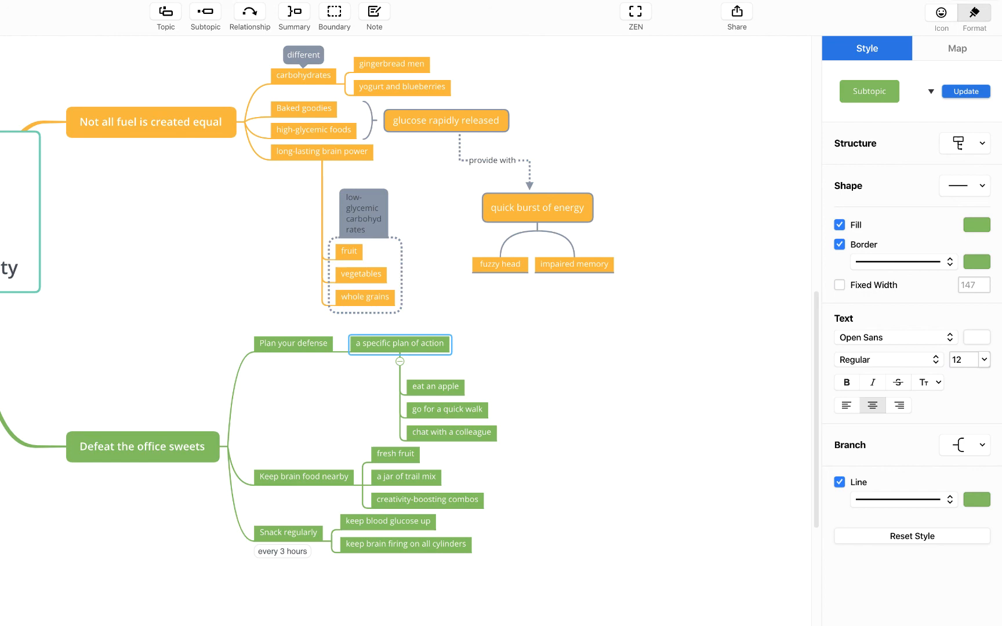
mouse_move(701, 130)
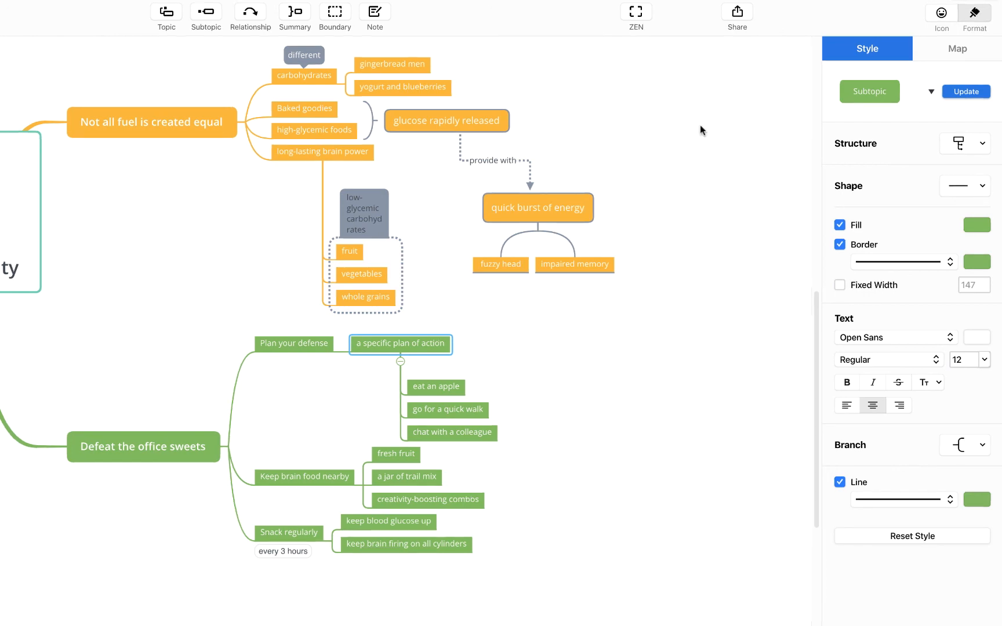